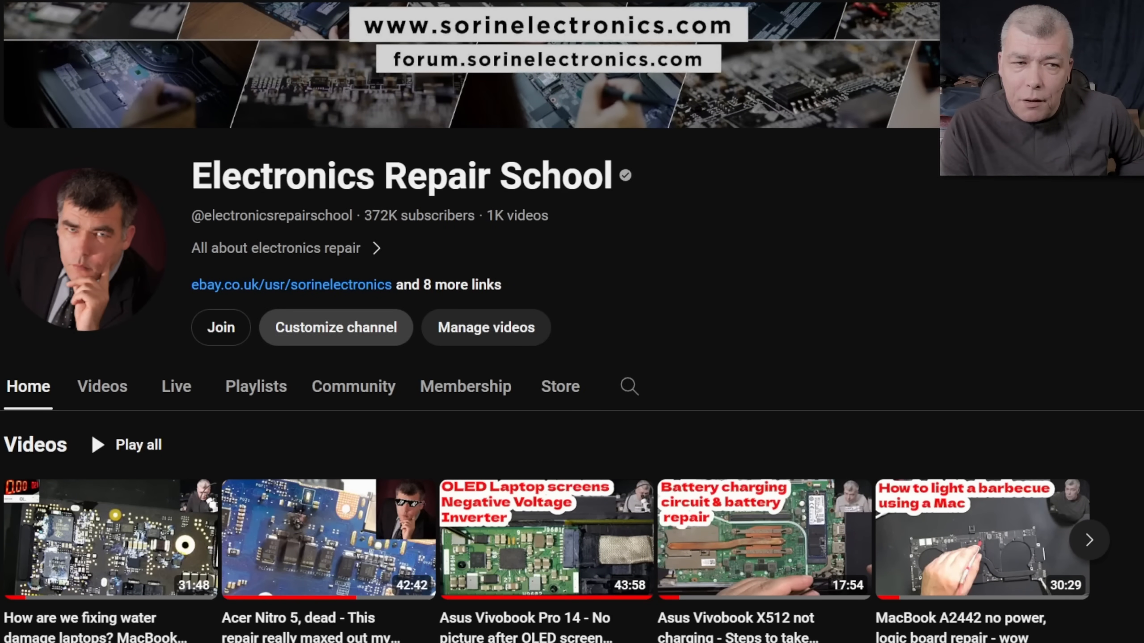
{"action": "mouse_move", "coordinate": [818, 317]}
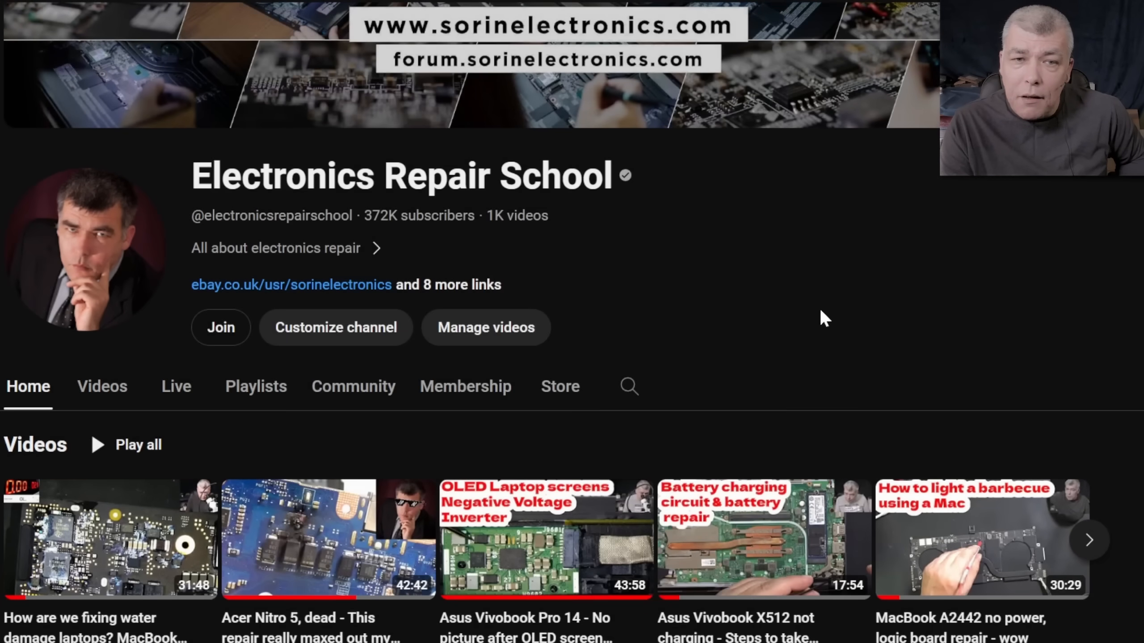
Review the three membership tiers with monthly prices, then dismiss the membership offer.
{"action": "scroll", "scroll_direction": "down", "scroll_amount": 3}
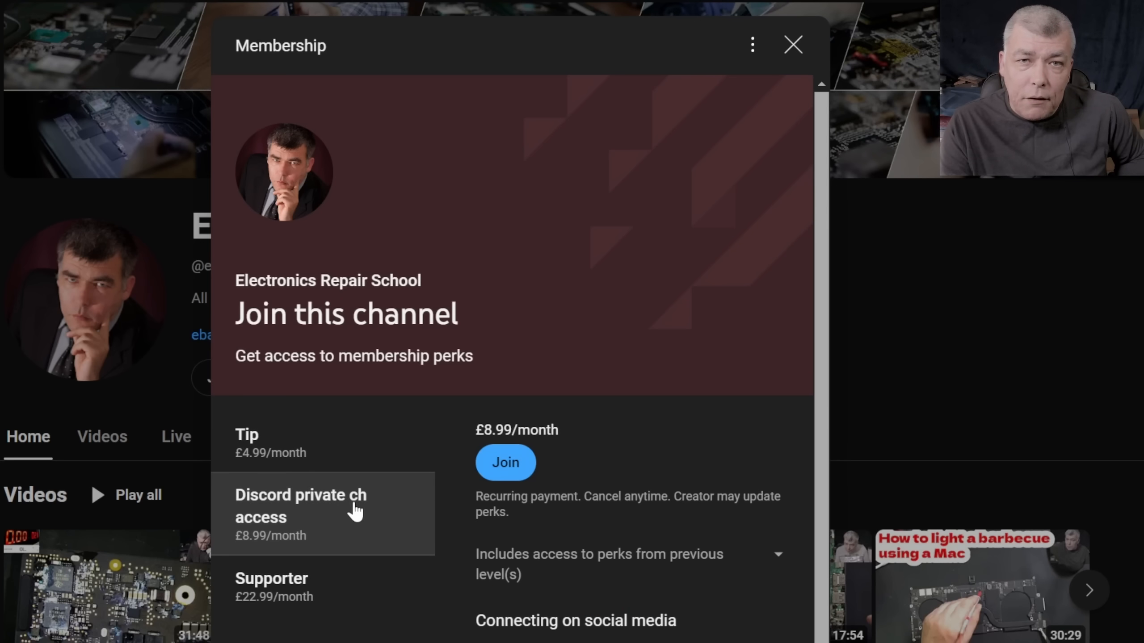
{"action": "mouse_move", "coordinate": [591, 377]}
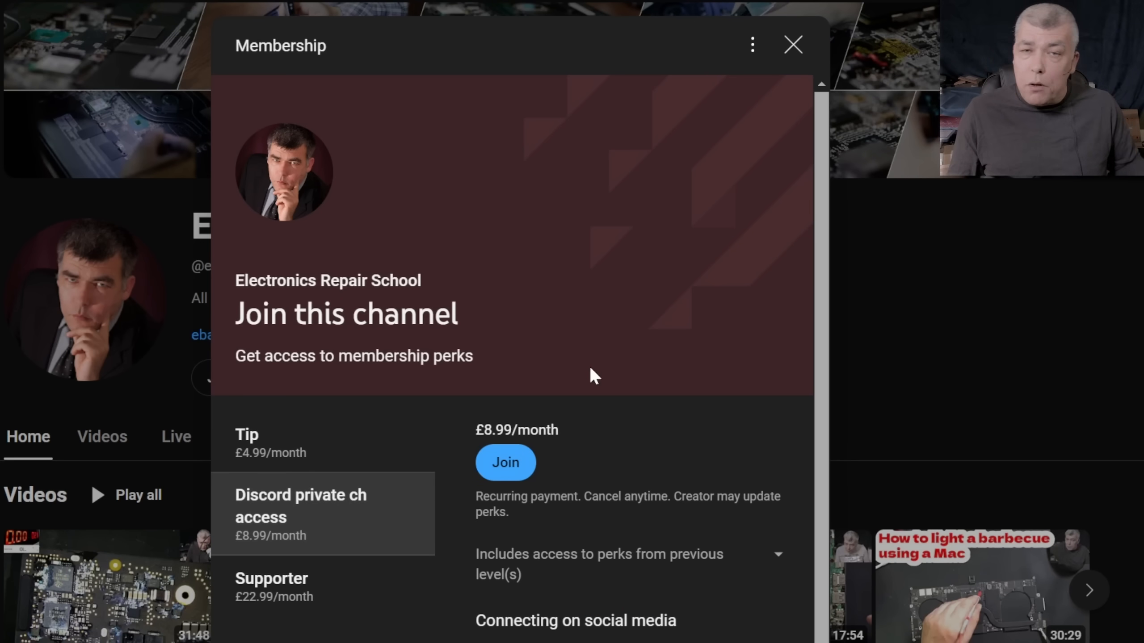
{"action": "left_click", "coordinate": [793, 44]}
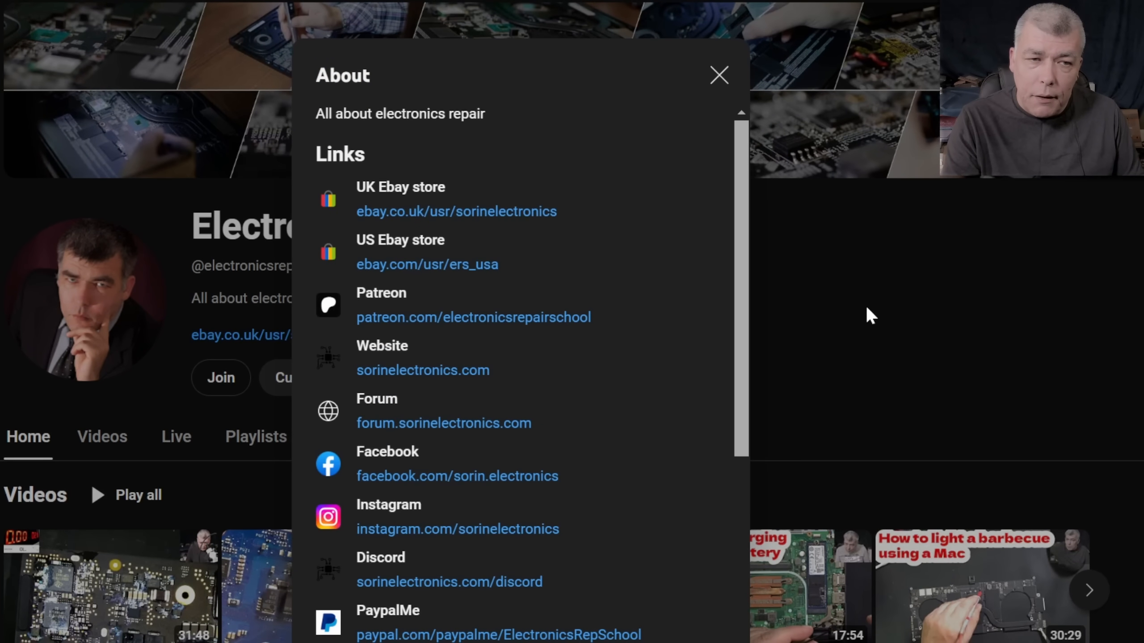
{"action": "mouse_move", "coordinate": [627, 232]}
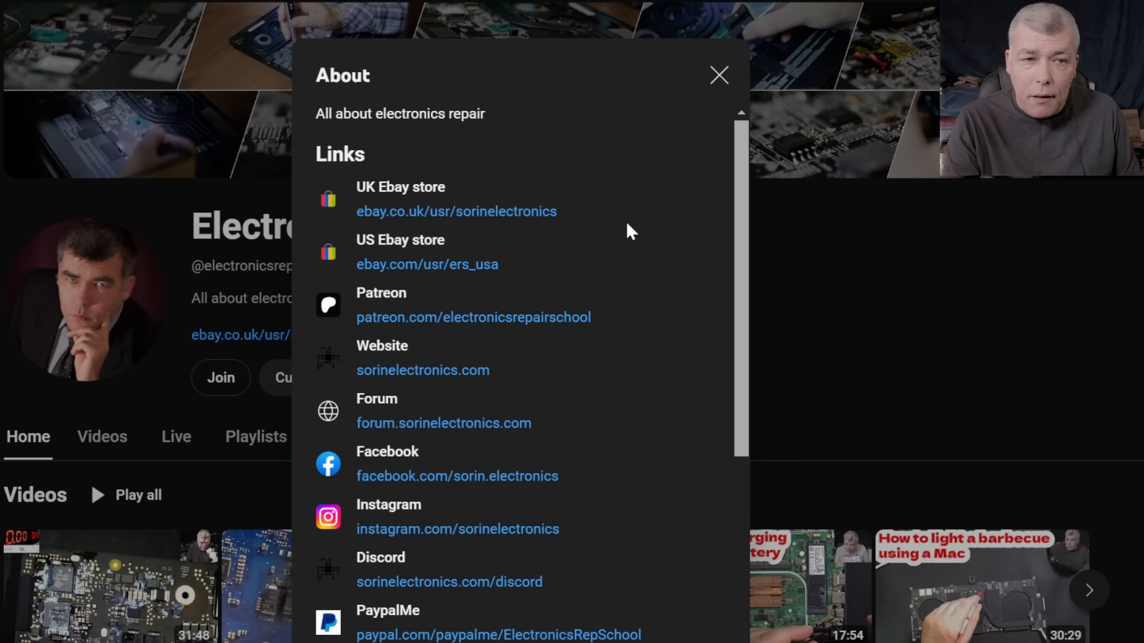
Show the channel's full links list (eBay, Patreon, website, forum, Discord) and close it.
{"action": "left_click", "coordinate": [457, 211]}
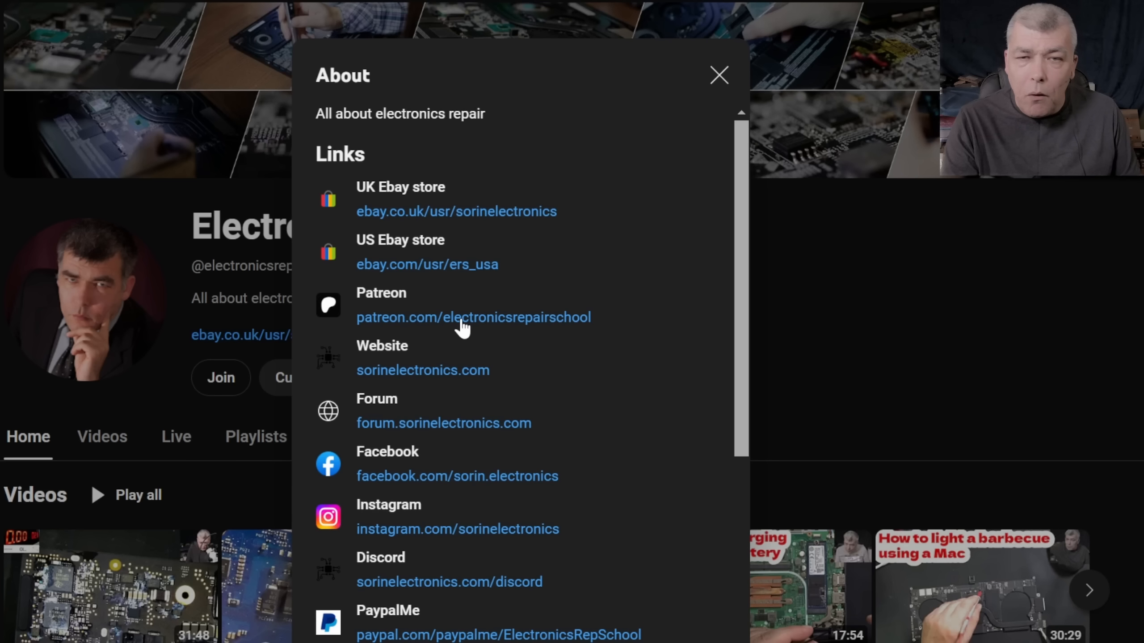
{"action": "left_click", "coordinate": [719, 75]}
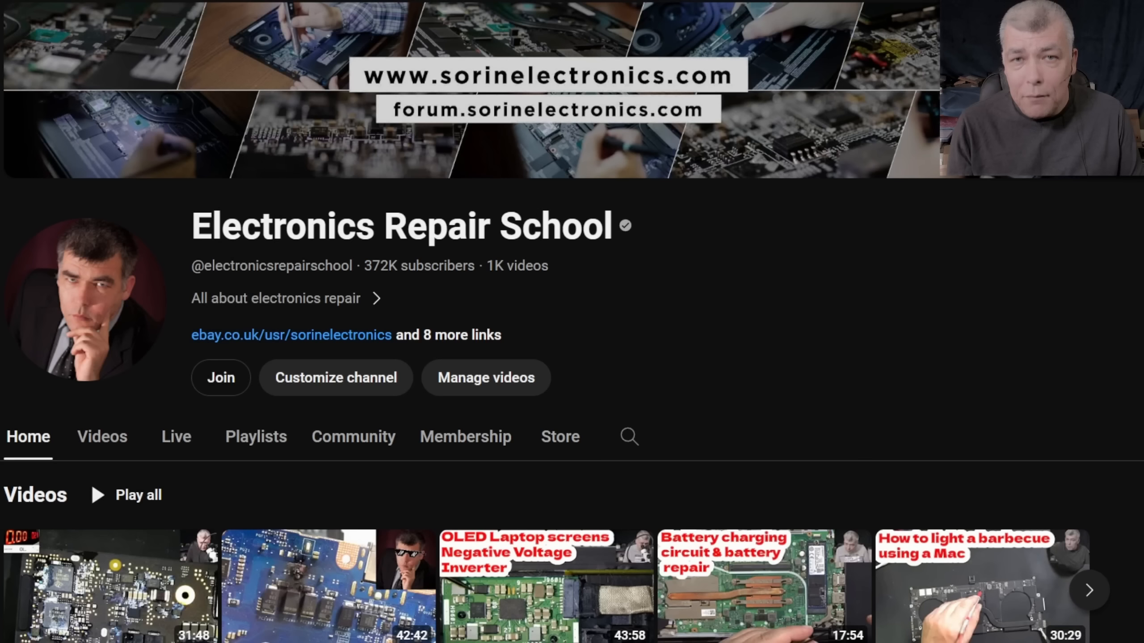